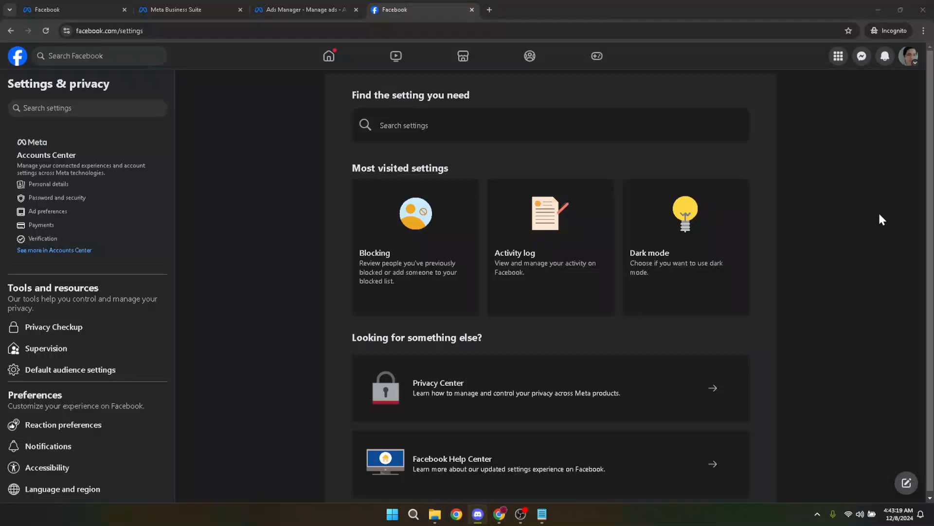
{"action": "mouse_move", "coordinate": [873, 195]}
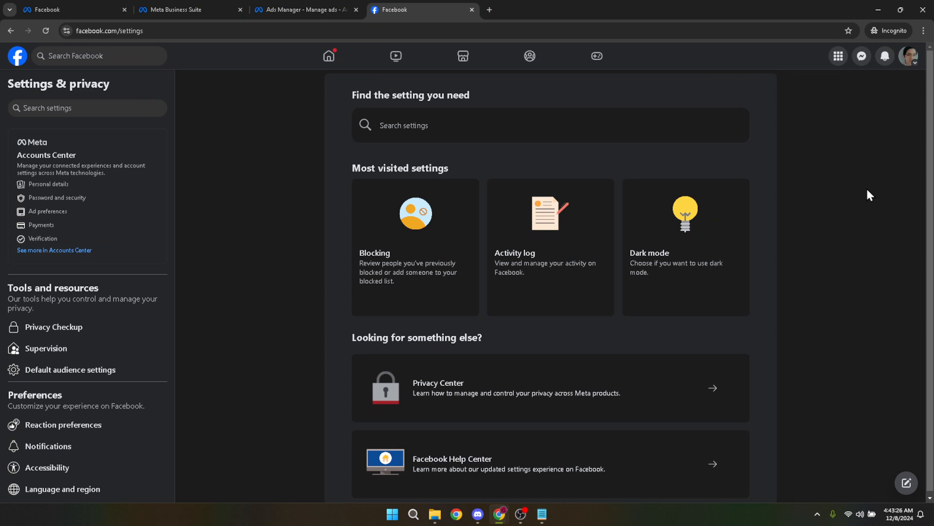
{"action": "mouse_move", "coordinate": [897, 206]}
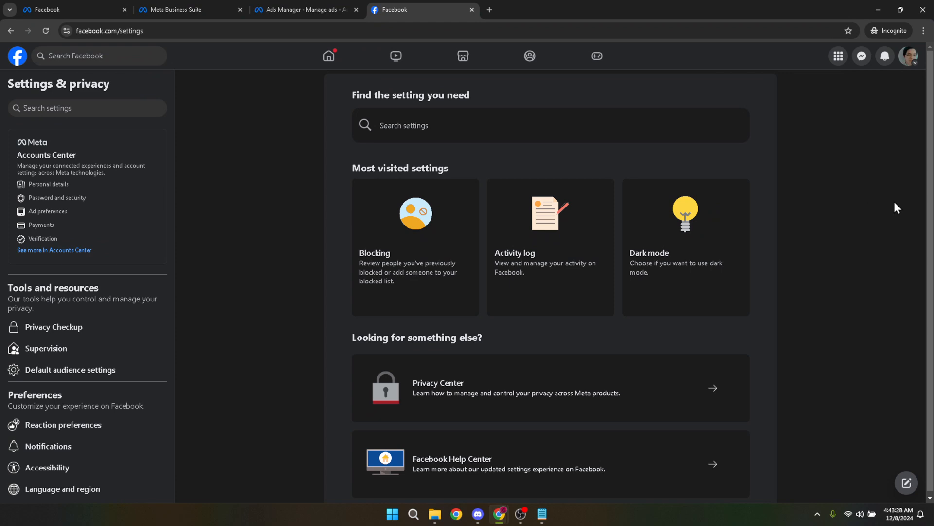
{"action": "mouse_move", "coordinate": [873, 173]}
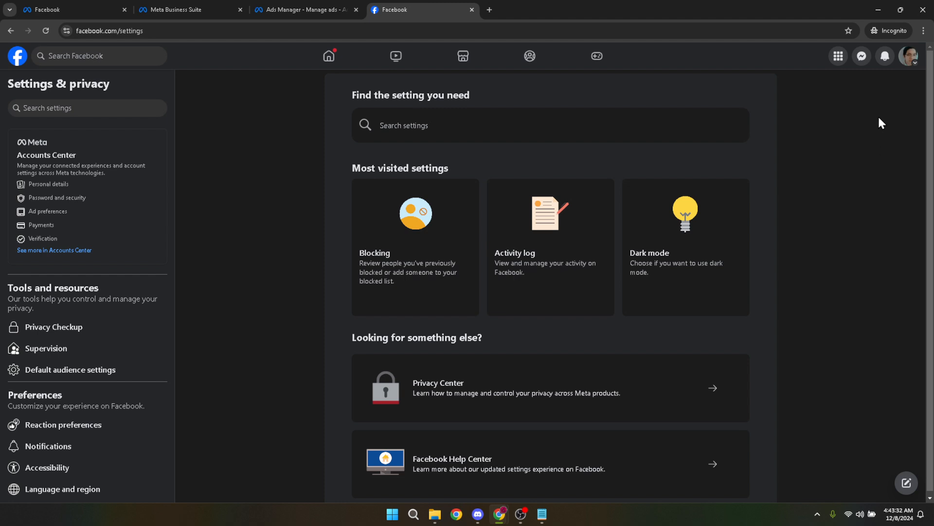
{"action": "mouse_move", "coordinate": [890, 101]}
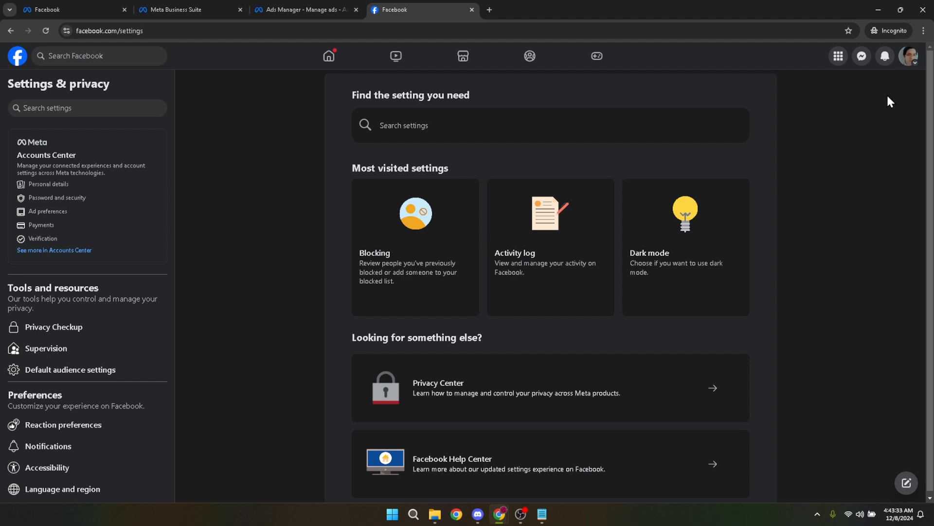
{"action": "mouse_move", "coordinate": [884, 99]}
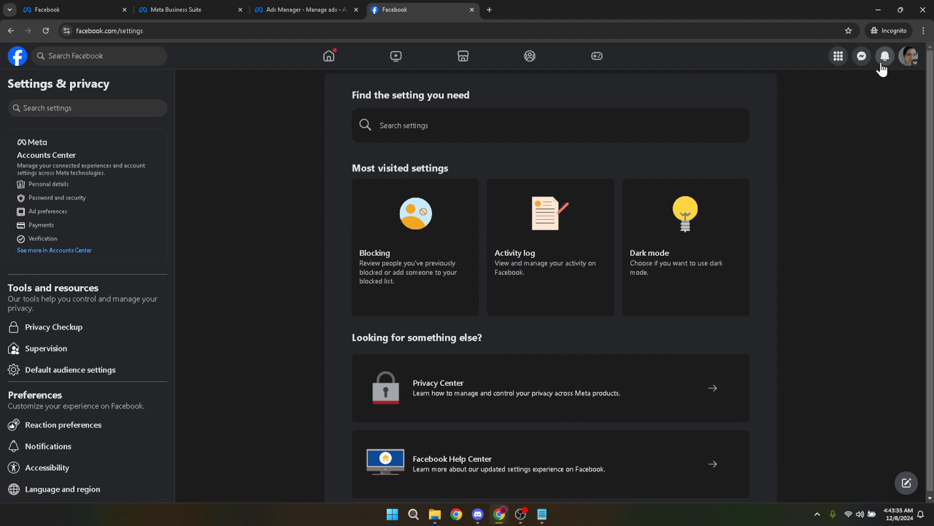
Open the profile menu at top right and expand Settings & privacy.
{"action": "left_click", "coordinate": [908, 56]}
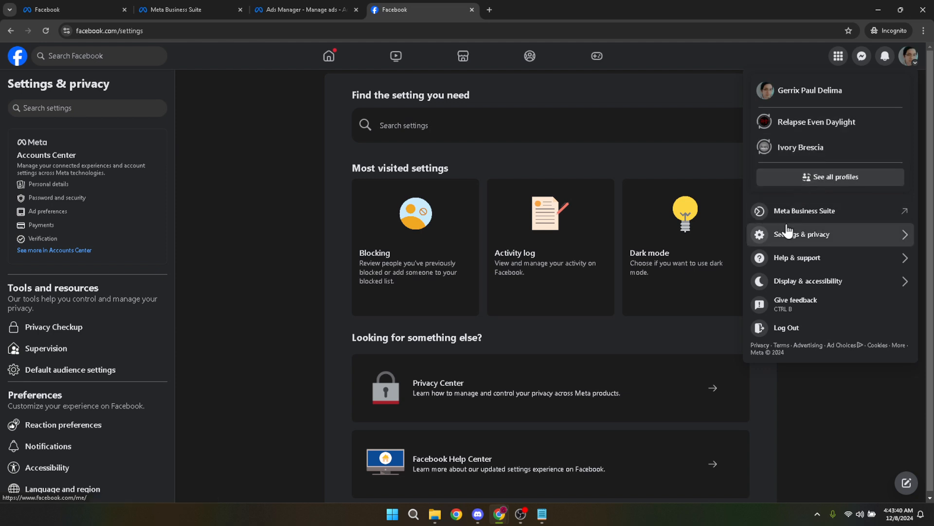
{"action": "left_click", "coordinate": [807, 234]}
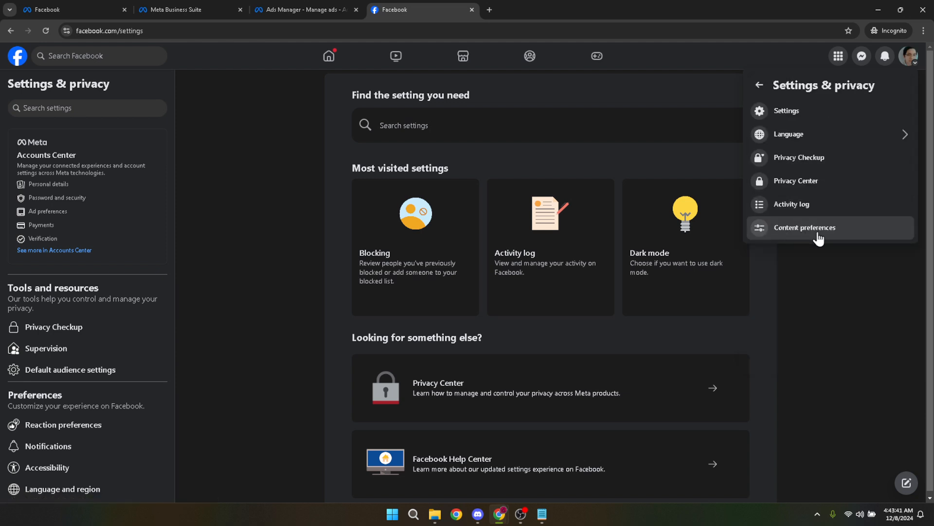
{"action": "mouse_move", "coordinate": [797, 114]}
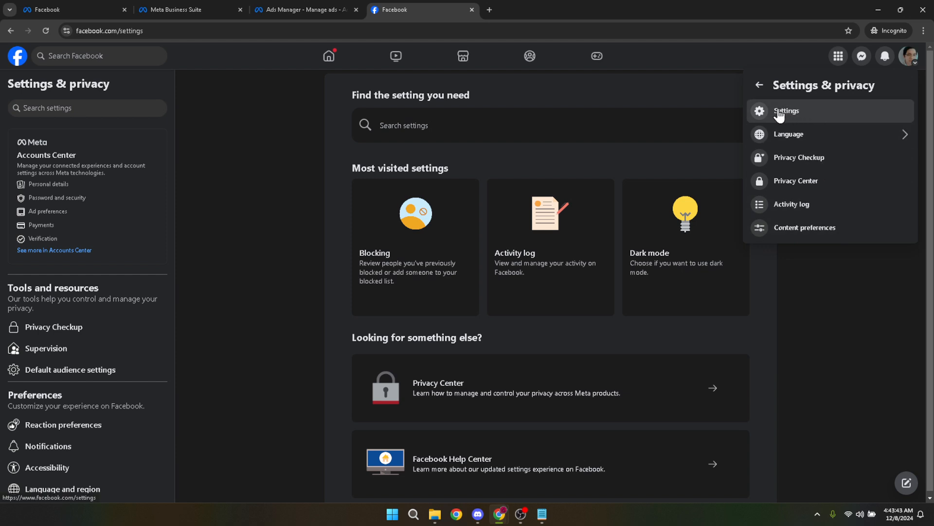
{"action": "mouse_move", "coordinate": [794, 181]}
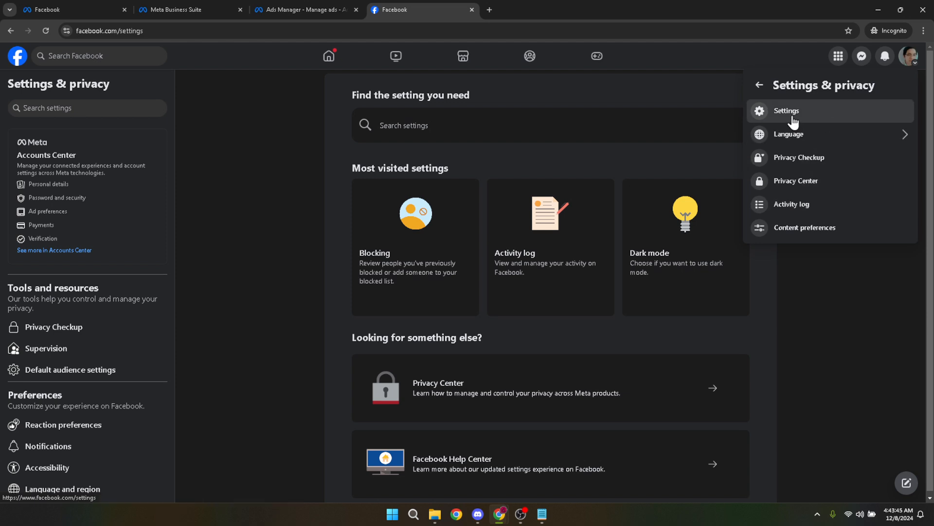
Go to the Settings page and choose Accounts Center in the sidebar.
{"action": "left_click", "coordinate": [786, 111]}
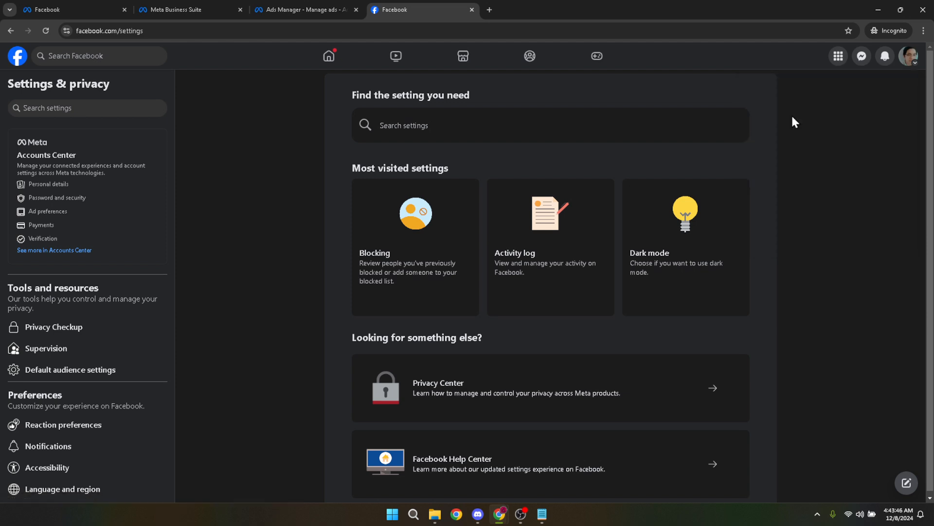
{"action": "mouse_move", "coordinate": [805, 119]}
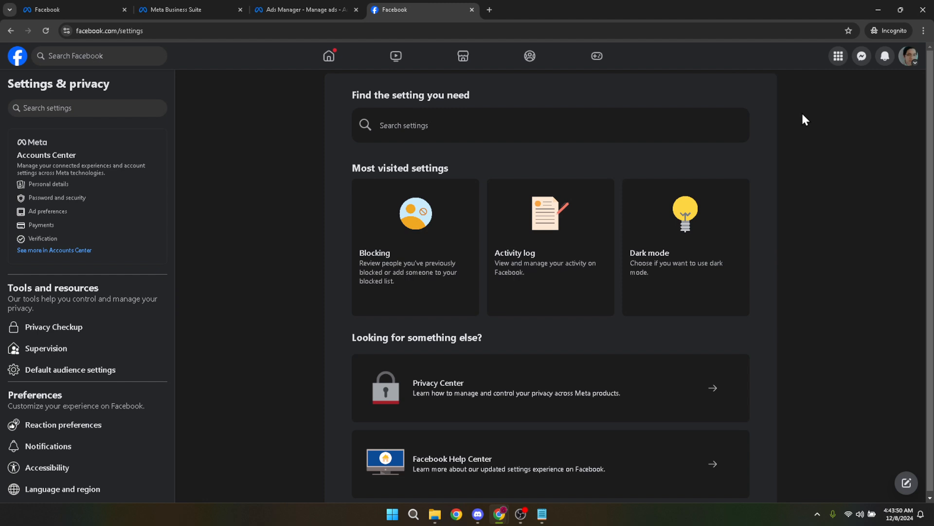
{"action": "mouse_move", "coordinate": [499, 111]}
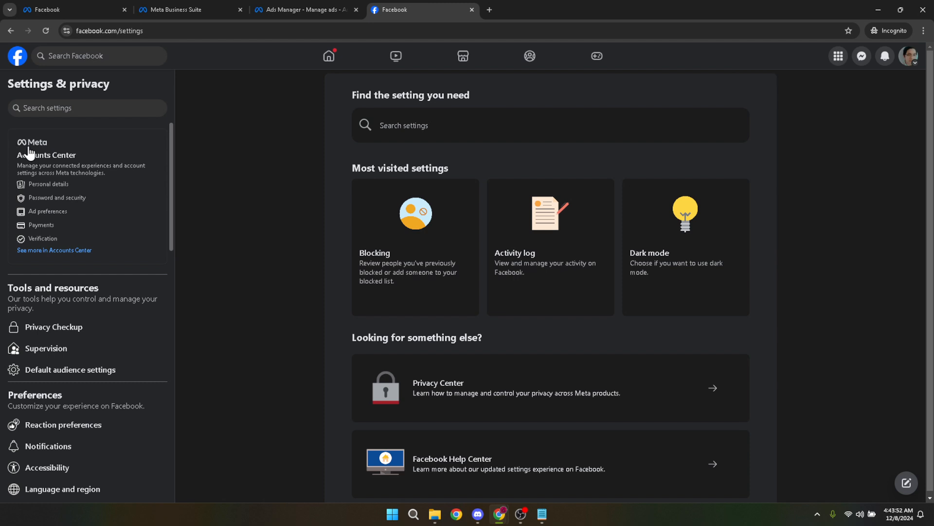
{"action": "left_click", "coordinate": [45, 154]}
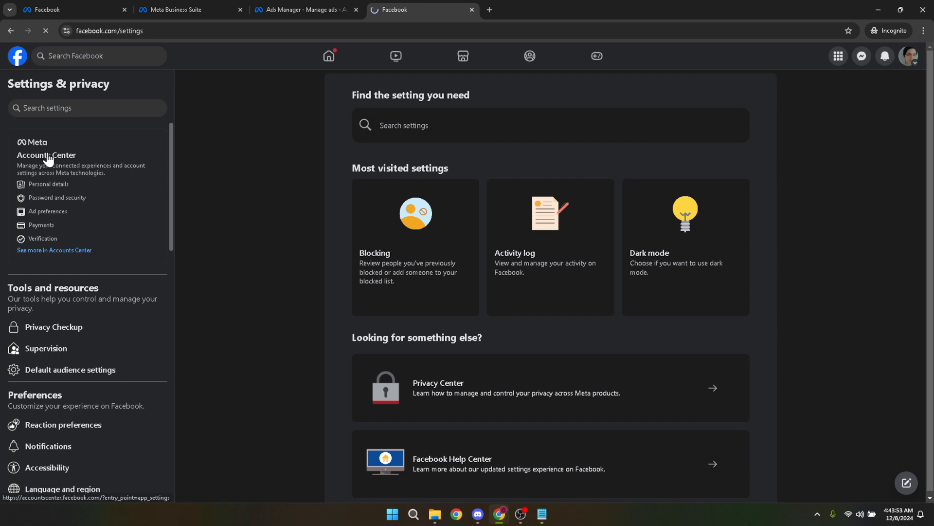
Open Accounts Center's Ad preferences and scroll through ad activity, saved ads and advertisers.
{"action": "left_click", "coordinate": [46, 156]}
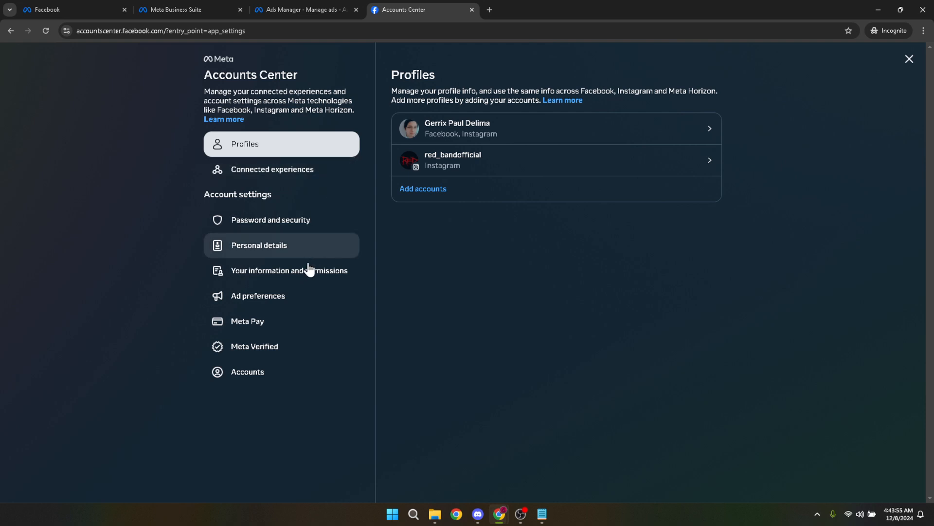
{"action": "mouse_move", "coordinate": [257, 296]}
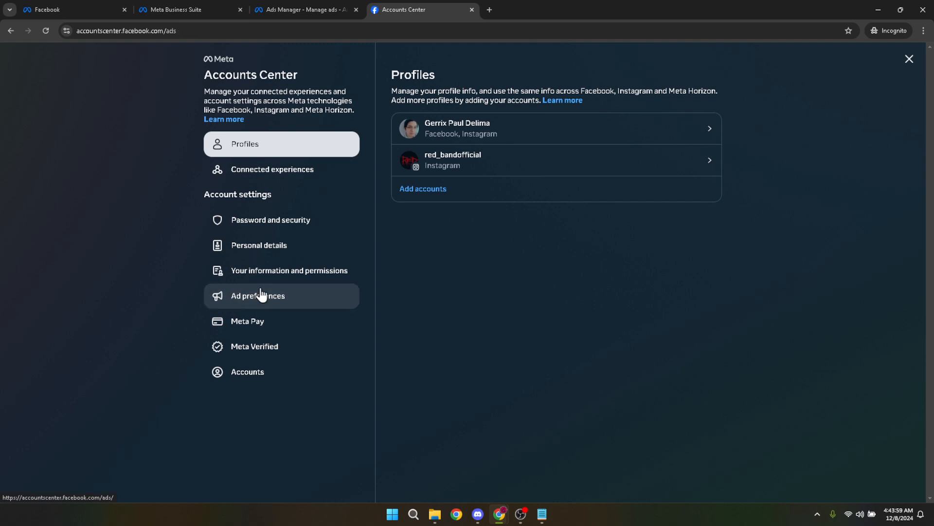
{"action": "left_click", "coordinate": [258, 296]}
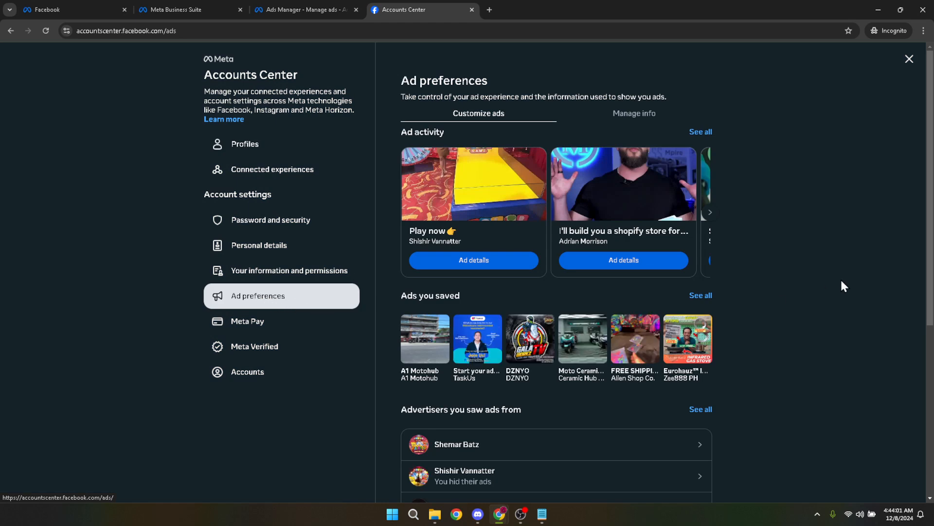
{"action": "mouse_move", "coordinate": [874, 264]}
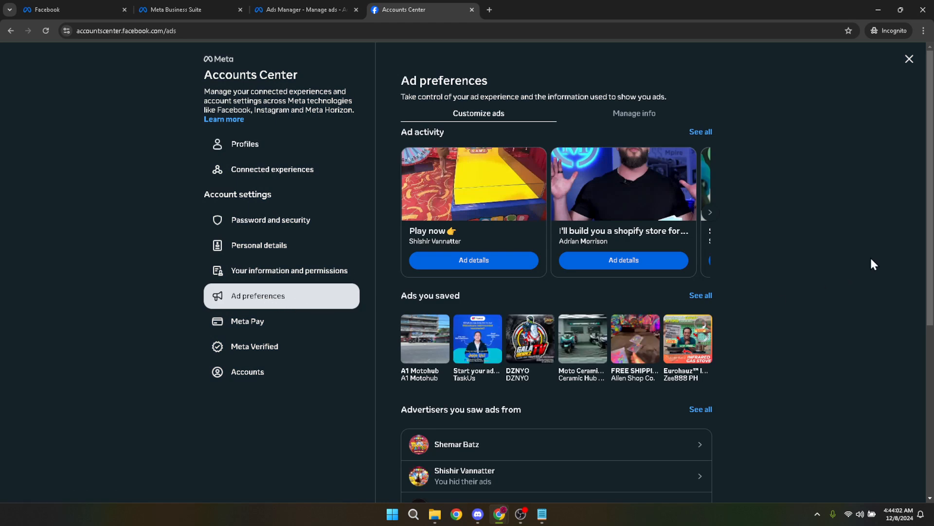
{"action": "scroll", "scroll_direction": "down", "scroll_amount": 3}
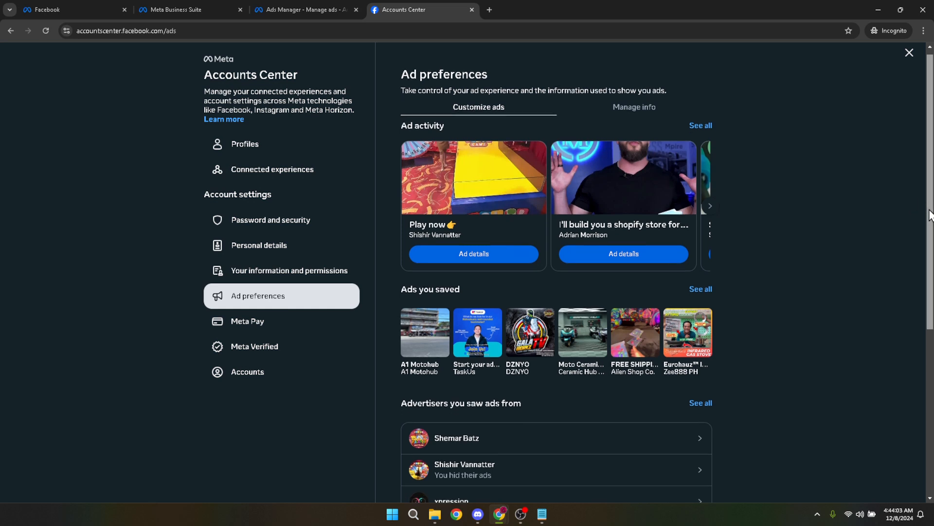
{"action": "scroll", "scroll_direction": "down", "scroll_amount": 3}
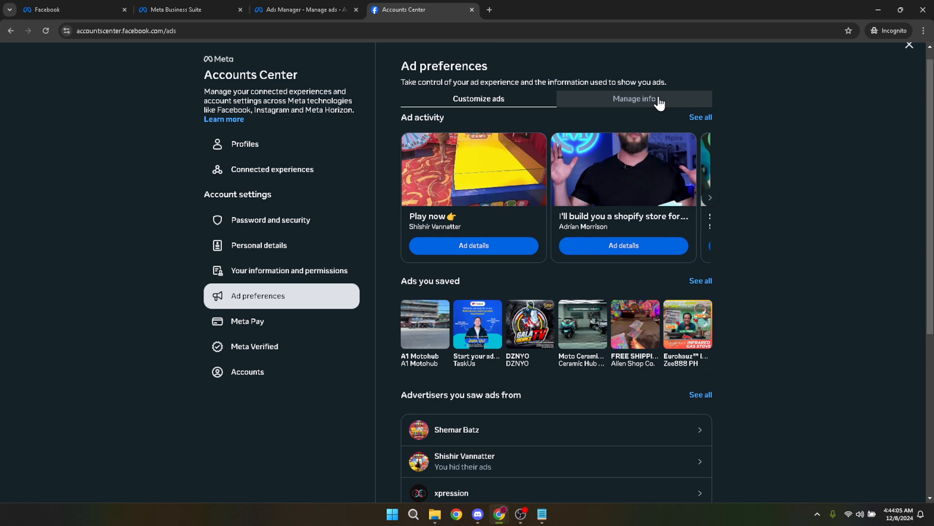
Switch Ad preferences to the Manage info tab and scroll down its options.
{"action": "left_click", "coordinate": [633, 99]}
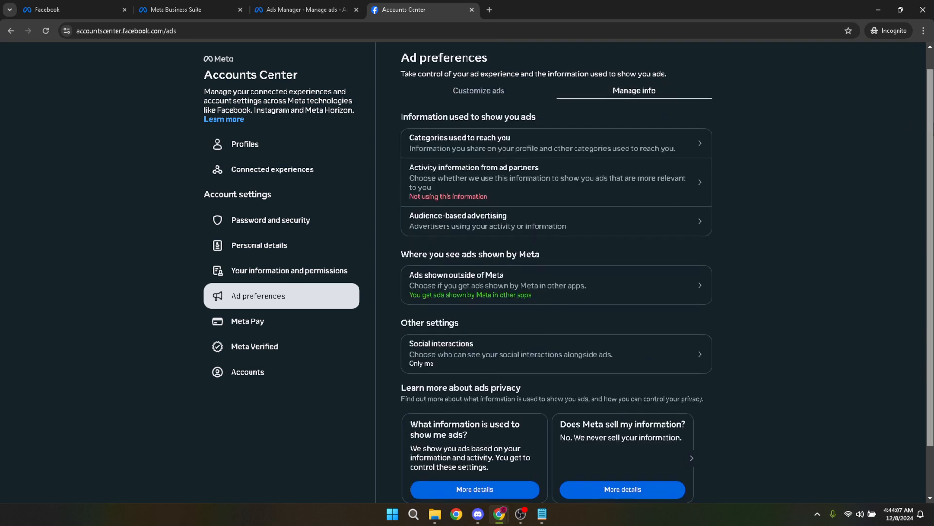
{"action": "scroll", "scroll_direction": "down", "scroll_amount": 3}
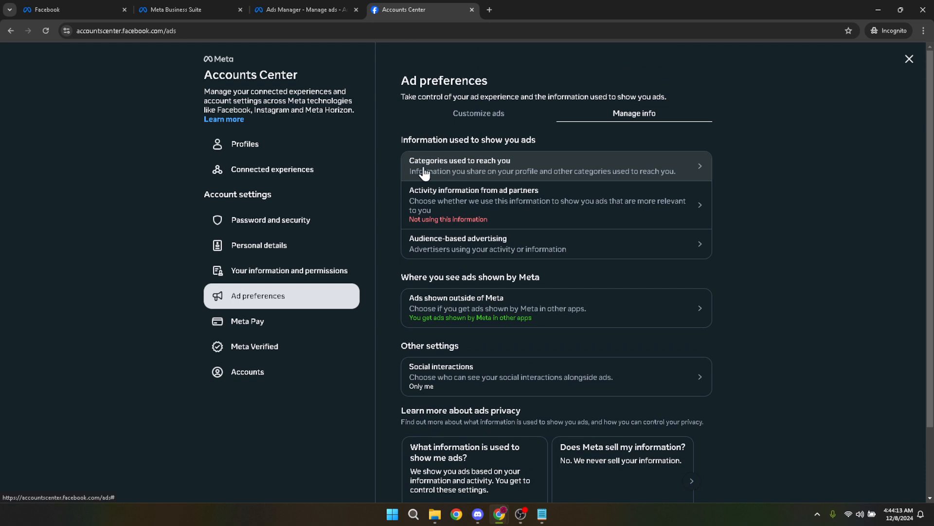
{"action": "mouse_move", "coordinate": [557, 173]}
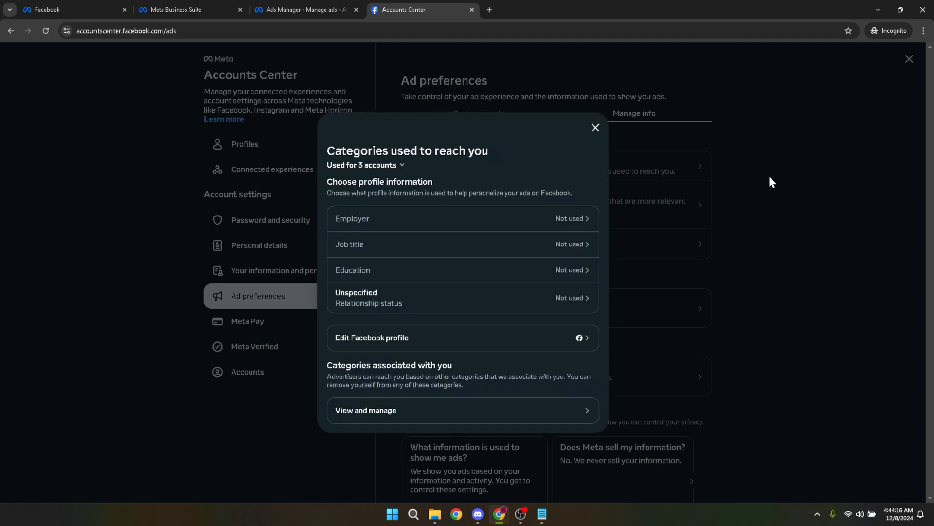
{"action": "mouse_move", "coordinate": [743, 185]}
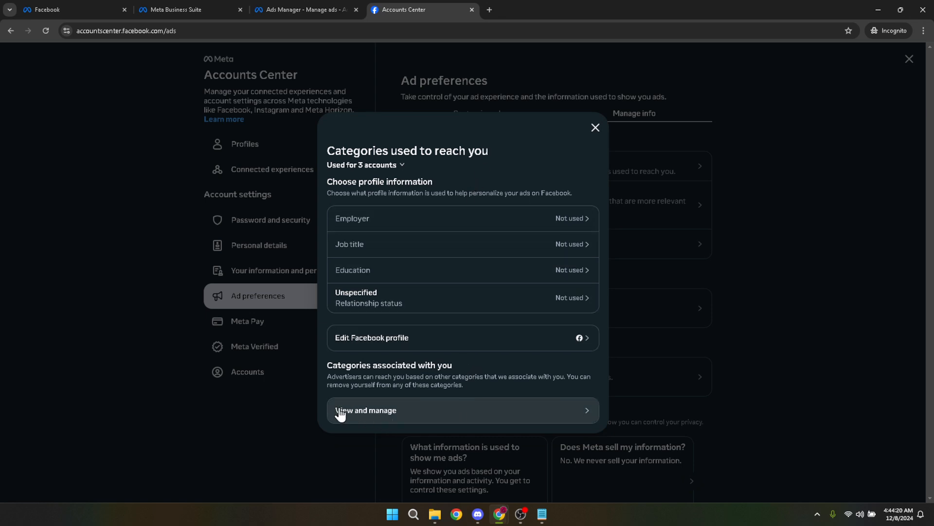
{"action": "mouse_move", "coordinate": [375, 420]}
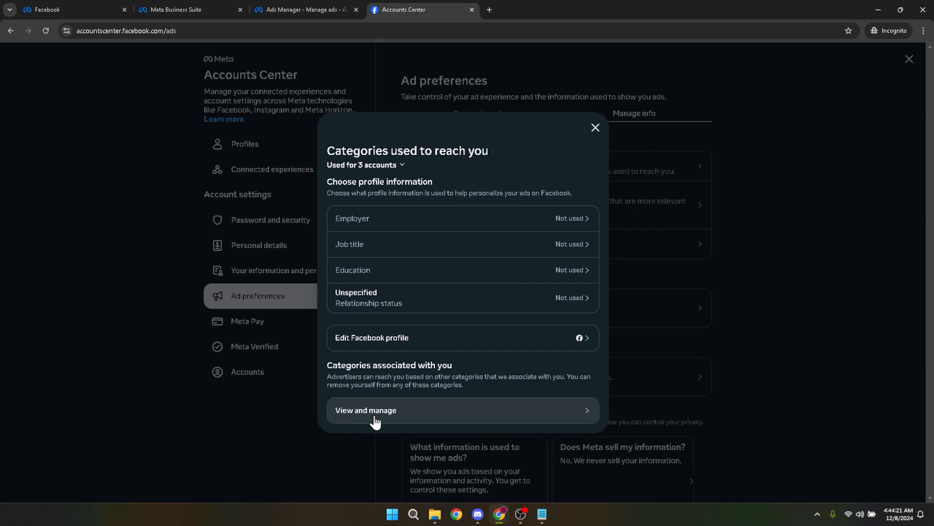
Remove the 'Mobile network or device users' and 'Recent mobile network or device change' categories.
{"action": "left_click", "coordinate": [366, 410]}
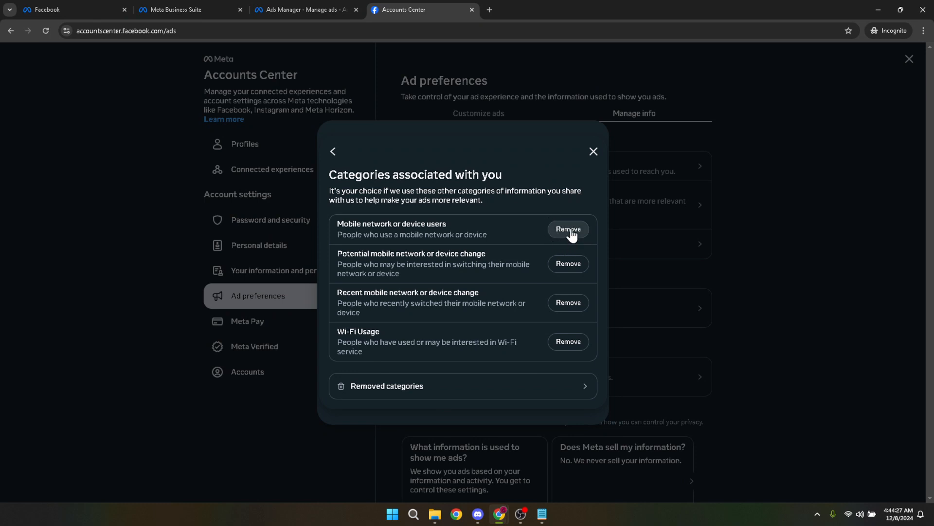
{"action": "left_click", "coordinate": [566, 229]}
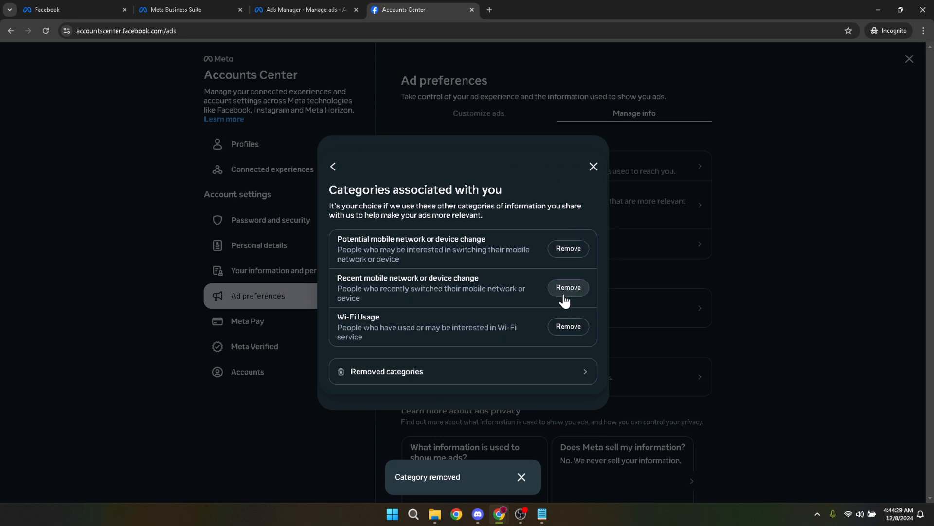
{"action": "left_click", "coordinate": [566, 287]}
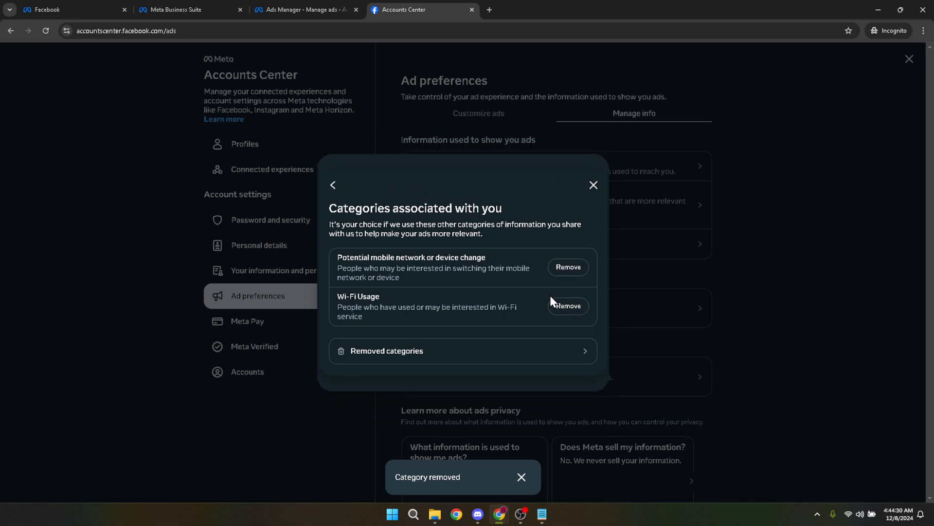
{"action": "mouse_move", "coordinate": [771, 250]}
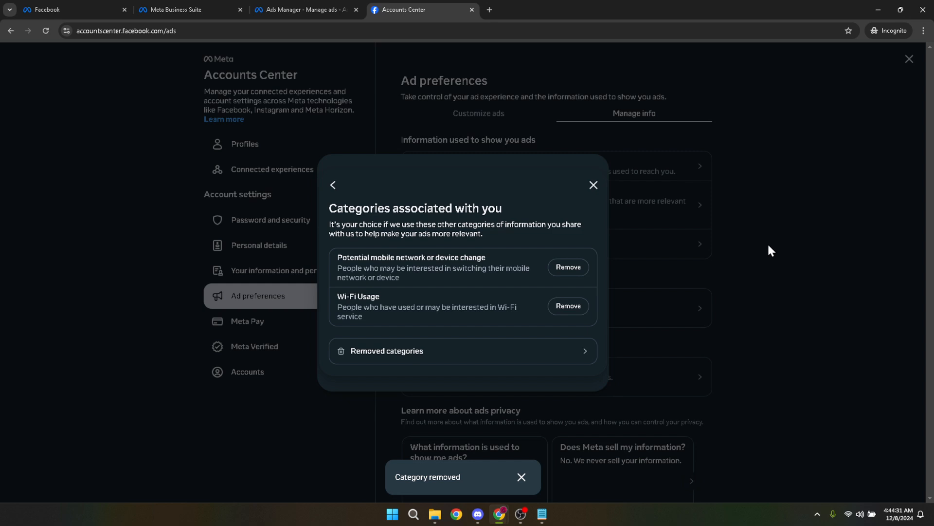
{"action": "mouse_move", "coordinate": [603, 198]}
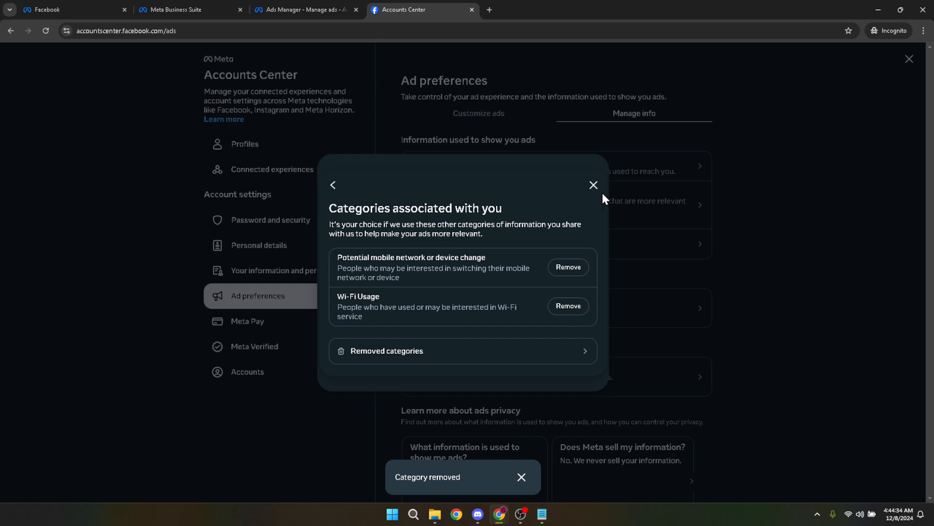
{"action": "left_click", "coordinate": [593, 185]}
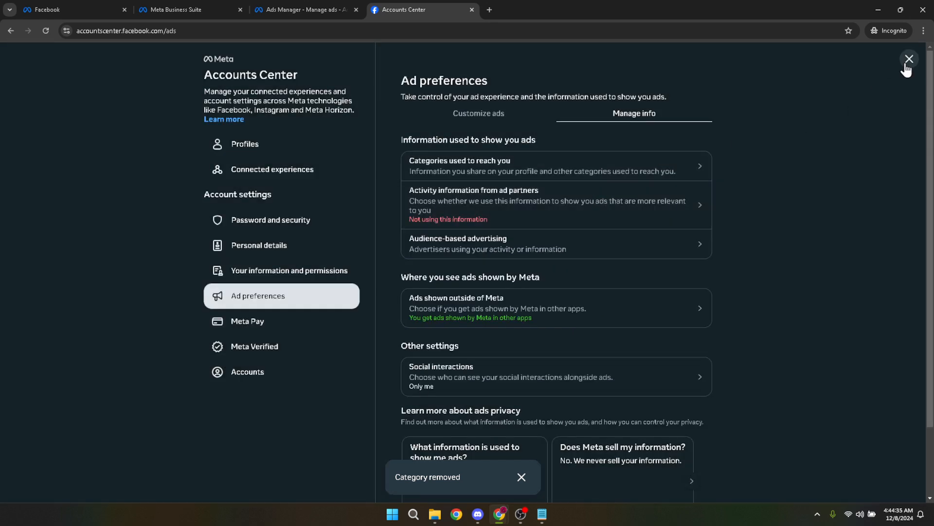
Close Accounts Center, then reopen it from the account menu's Settings & privacy.
{"action": "left_click", "coordinate": [910, 59]}
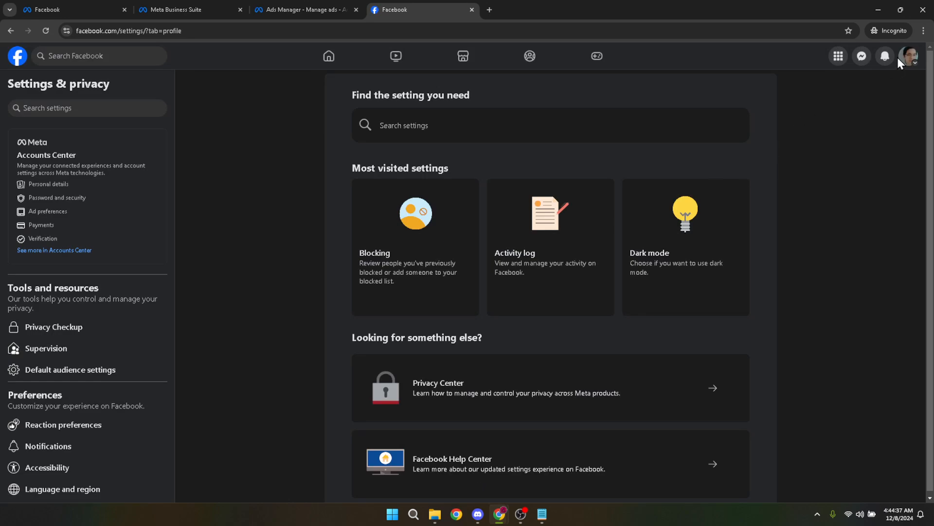
{"action": "left_click", "coordinate": [909, 56]}
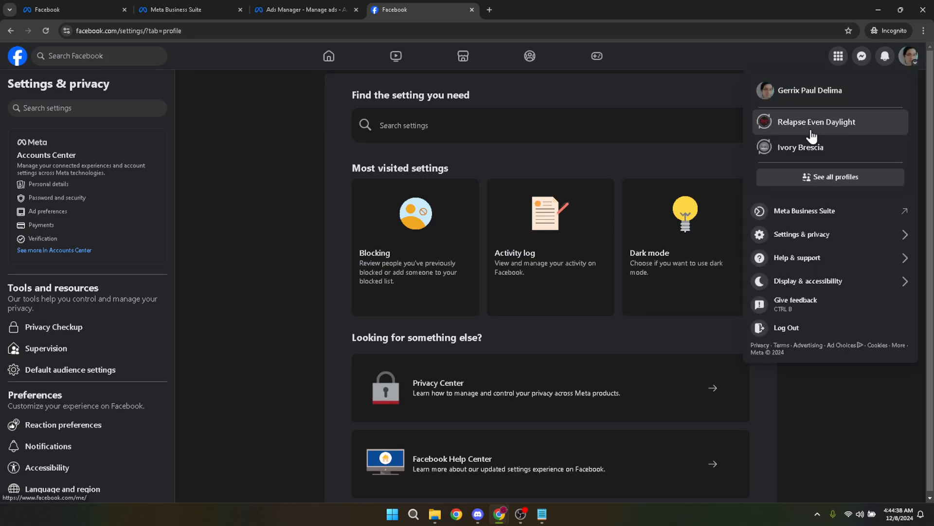
{"action": "mouse_move", "coordinate": [813, 122]}
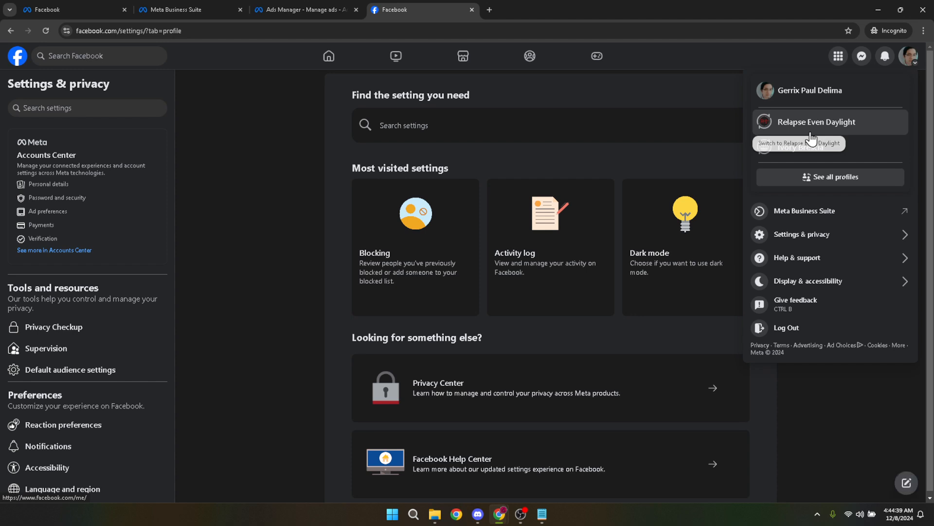
{"action": "left_click", "coordinate": [801, 234]}
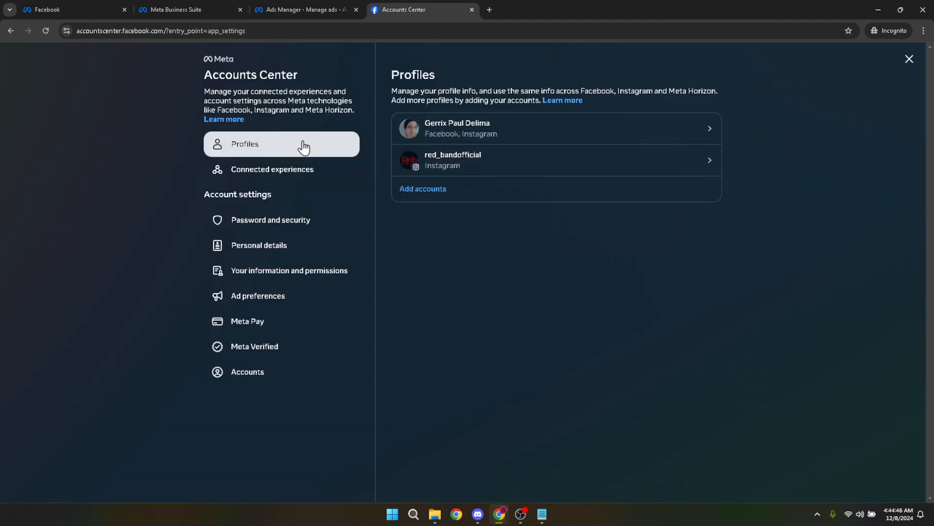
{"action": "mouse_move", "coordinate": [270, 220]}
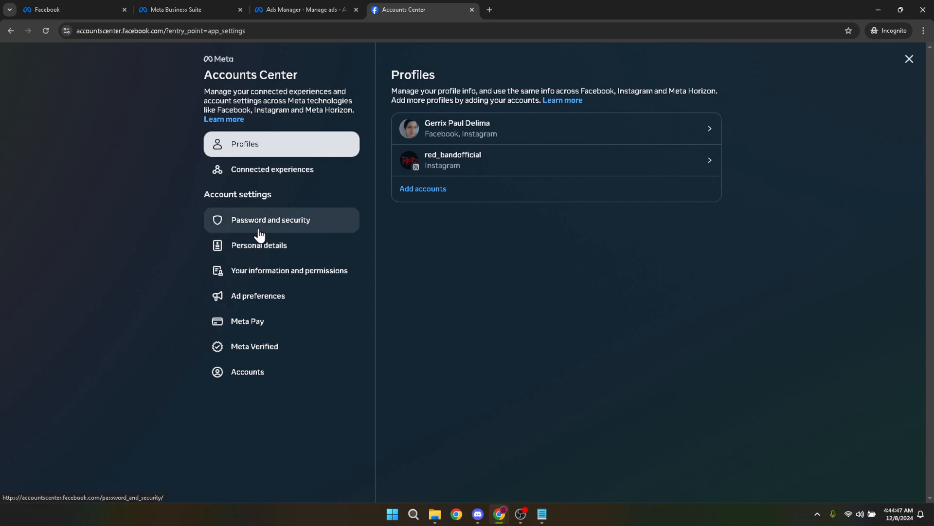
{"action": "mouse_move", "coordinate": [257, 295]}
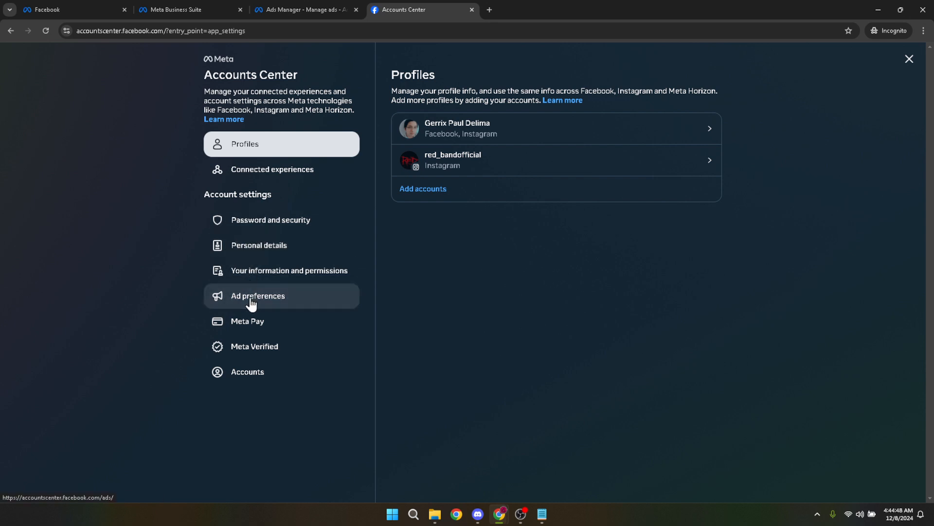
{"action": "left_click", "coordinate": [258, 295]}
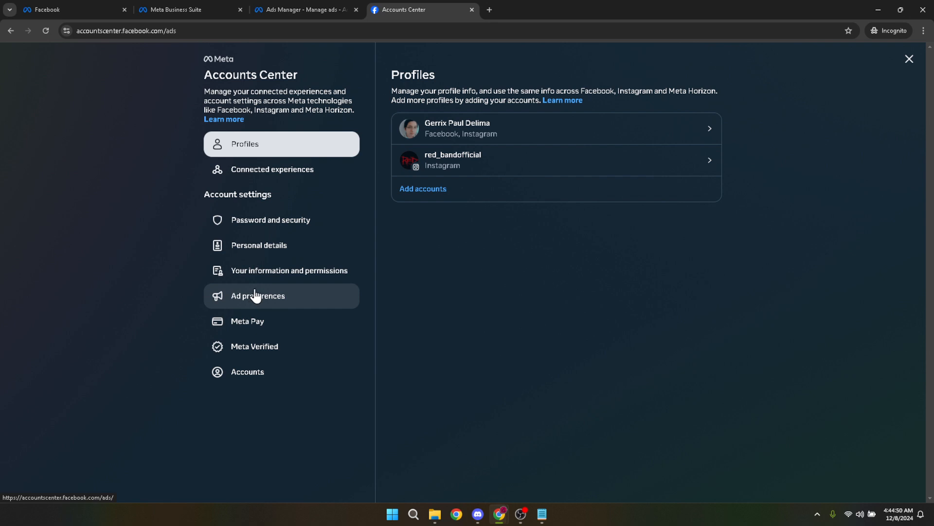
Open Ad preferences and view all recent ad activity to reach the Play now ad.
{"action": "left_click", "coordinate": [257, 295]}
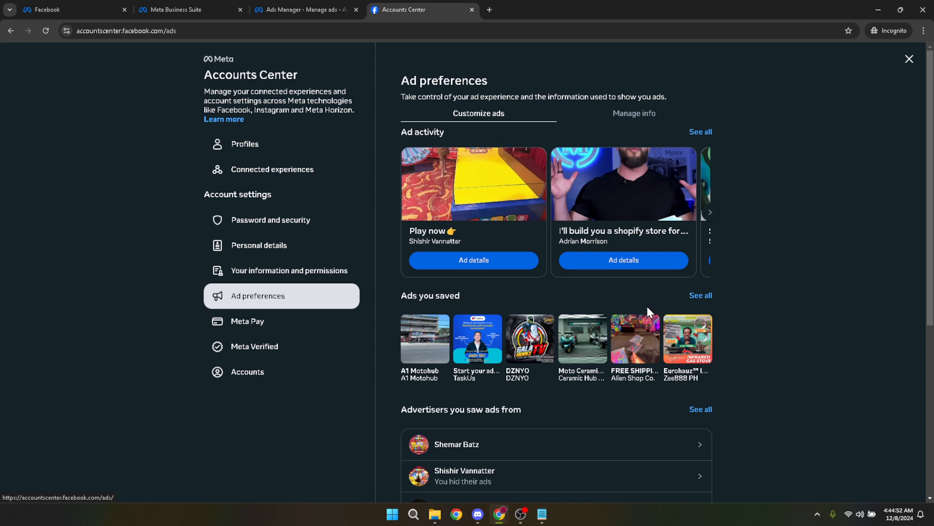
{"action": "mouse_move", "coordinate": [498, 301]}
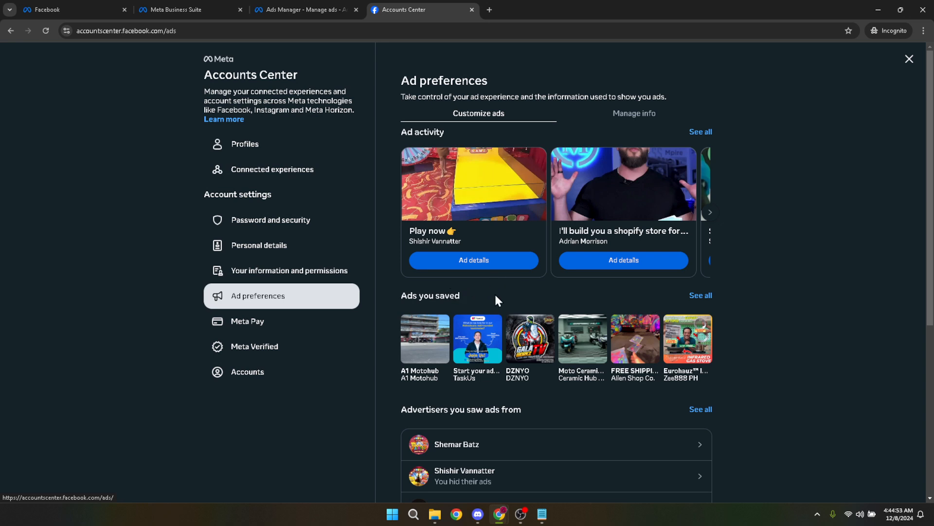
{"action": "mouse_move", "coordinate": [701, 295]}
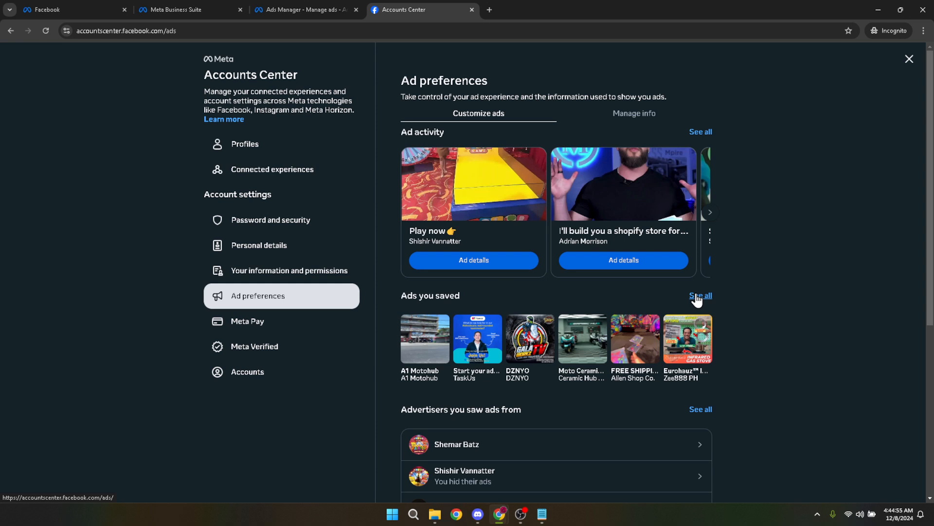
{"action": "mouse_move", "coordinate": [708, 138]}
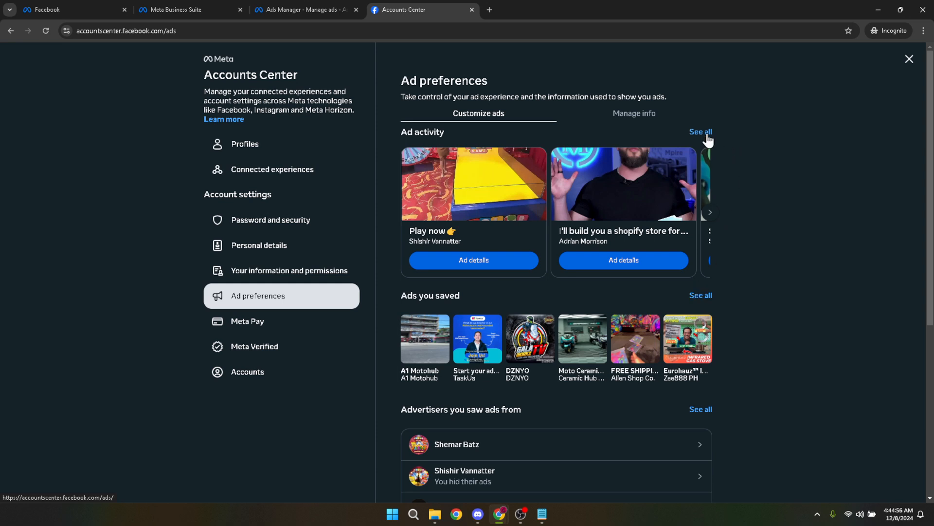
{"action": "mouse_move", "coordinate": [706, 138]}
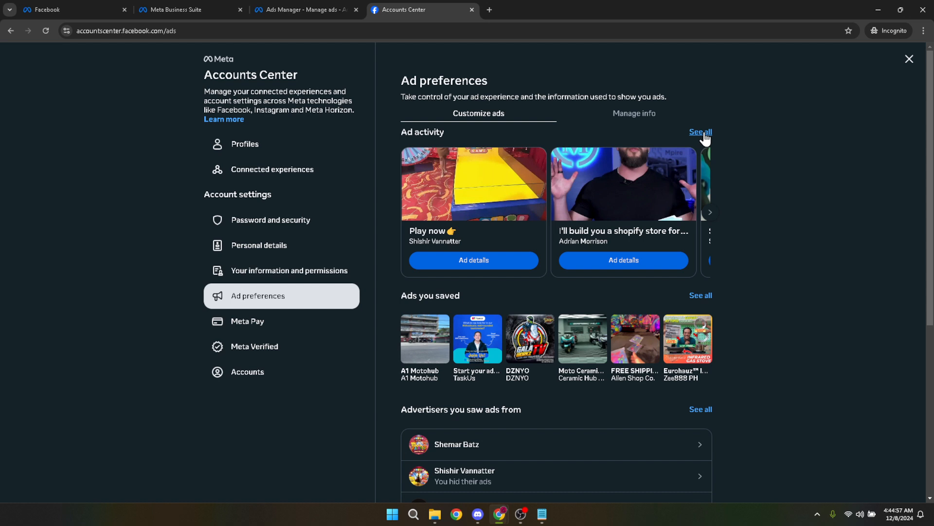
{"action": "left_click", "coordinate": [700, 132]}
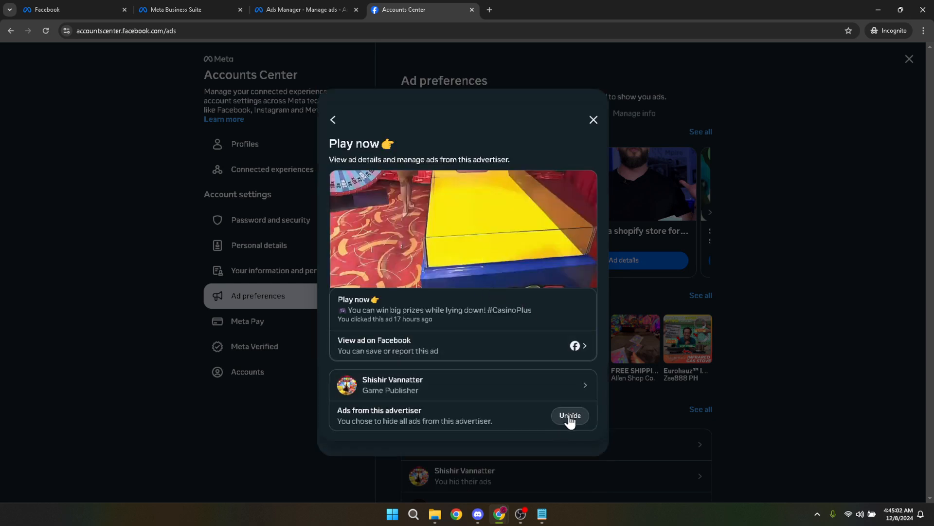
{"action": "mouse_move", "coordinate": [340, 127]}
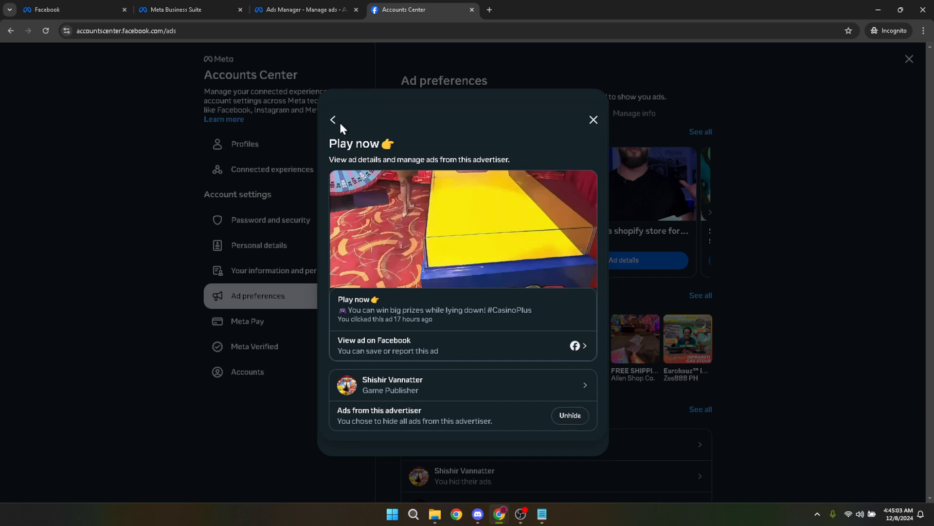
From Ad activity, unhide the Play now advertiser's ads and hide all Sulit Deals ads.
{"action": "left_click", "coordinate": [333, 120]}
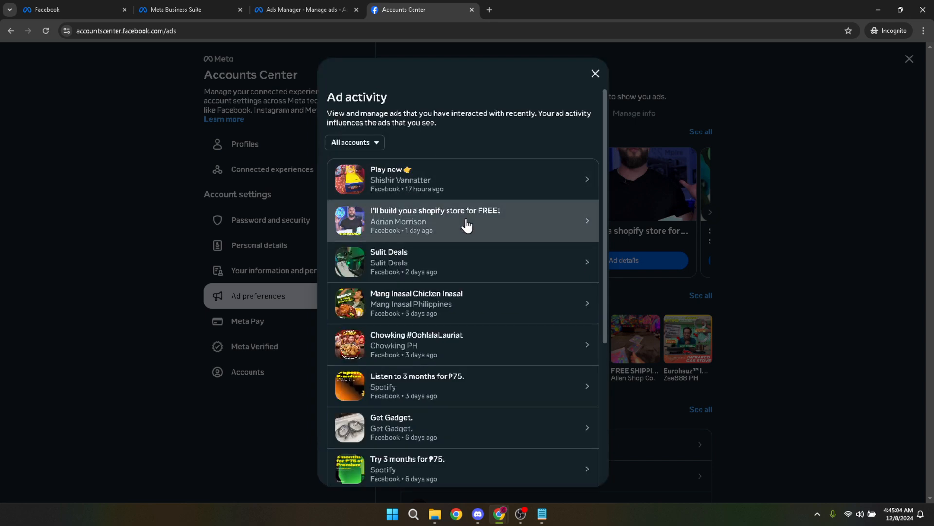
{"action": "left_click", "coordinate": [462, 220]}
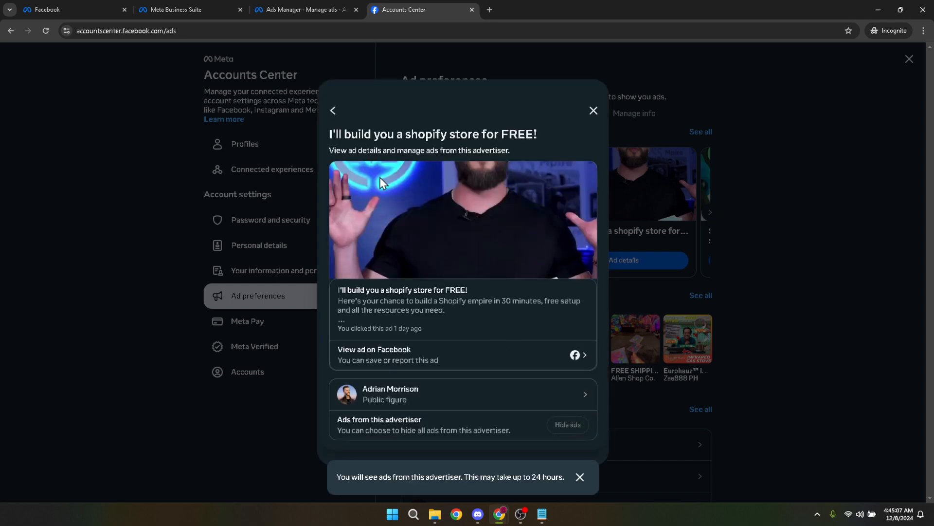
{"action": "left_click", "coordinate": [333, 111]}
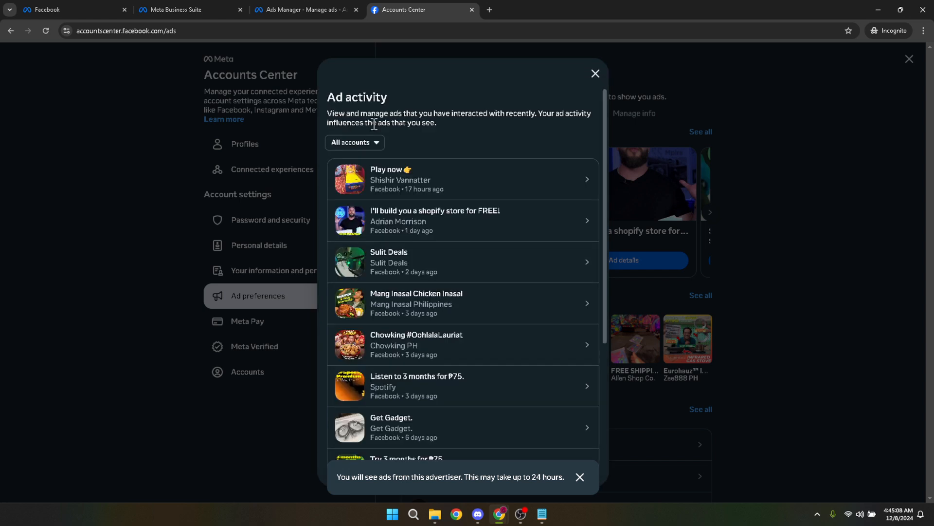
{"action": "left_click", "coordinate": [463, 179]}
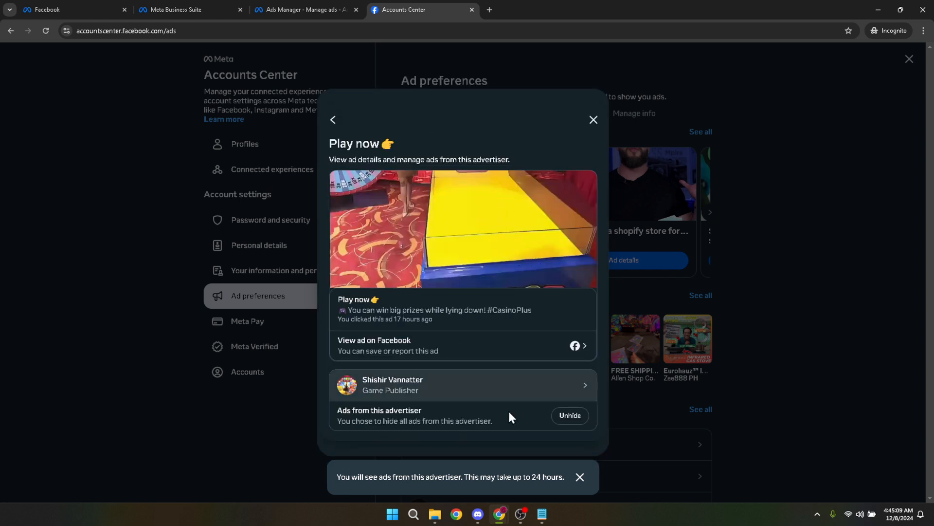
{"action": "left_click", "coordinate": [569, 415]}
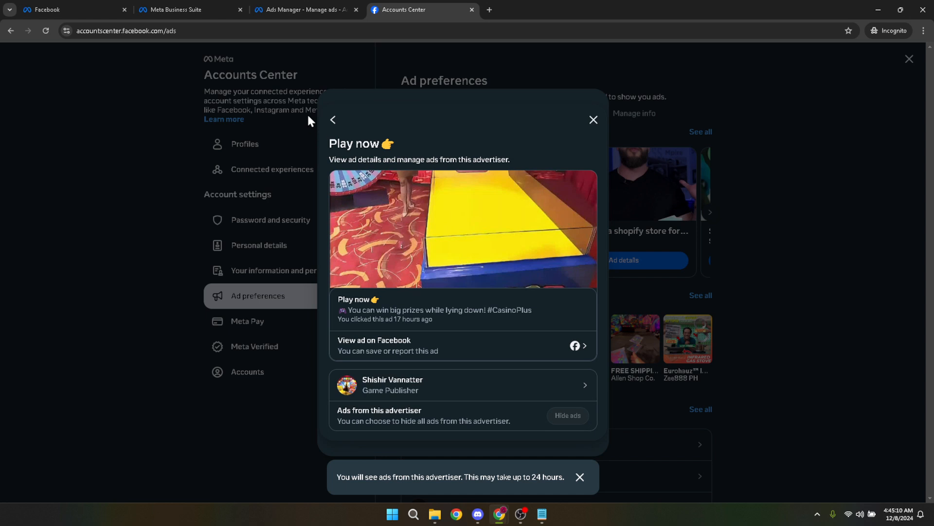
{"action": "left_click", "coordinate": [332, 119]}
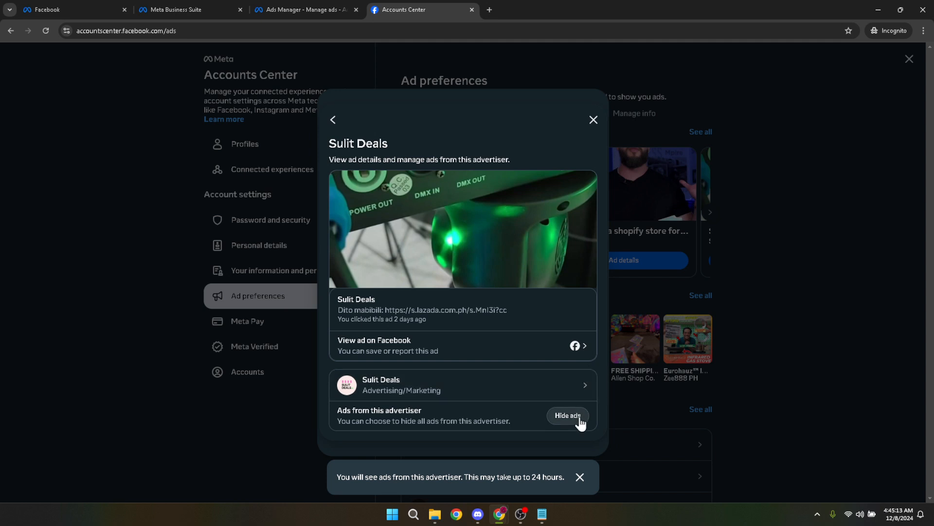
{"action": "left_click", "coordinate": [566, 415]}
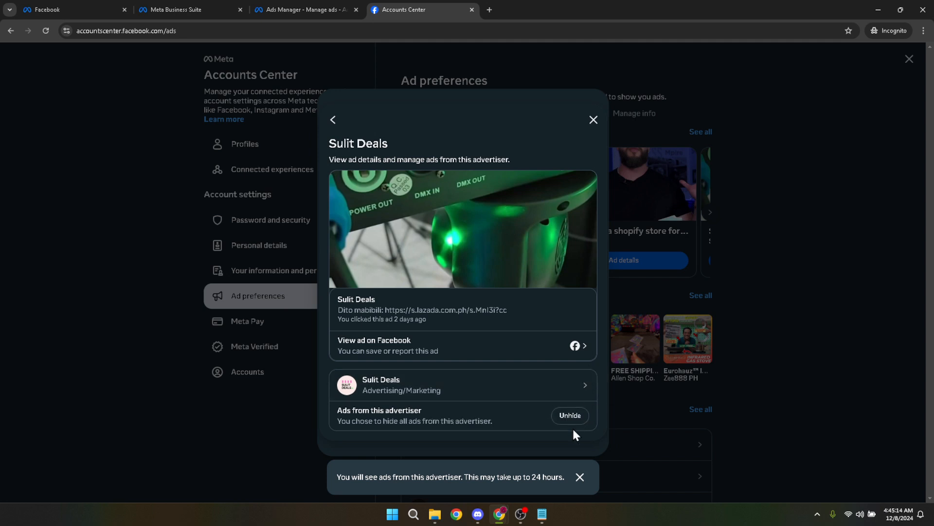
{"action": "mouse_move", "coordinate": [569, 415]}
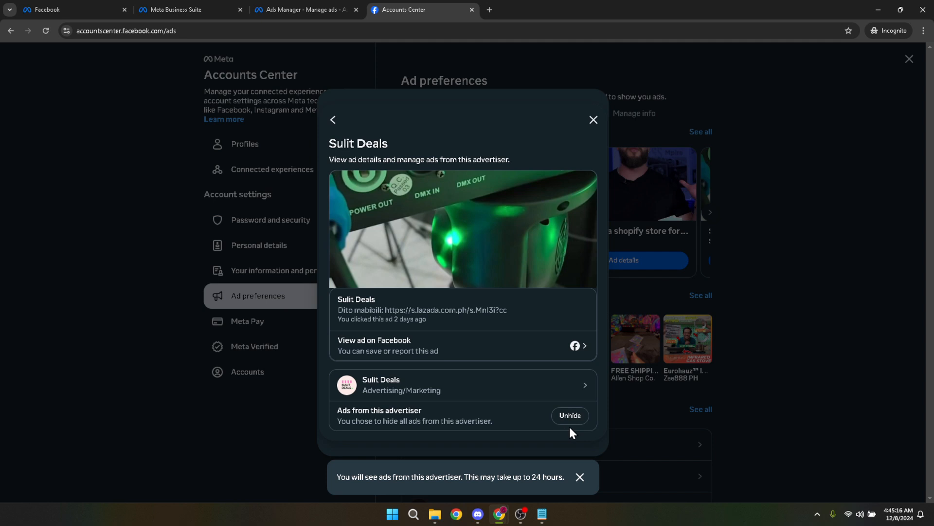
{"action": "mouse_move", "coordinate": [561, 185]}
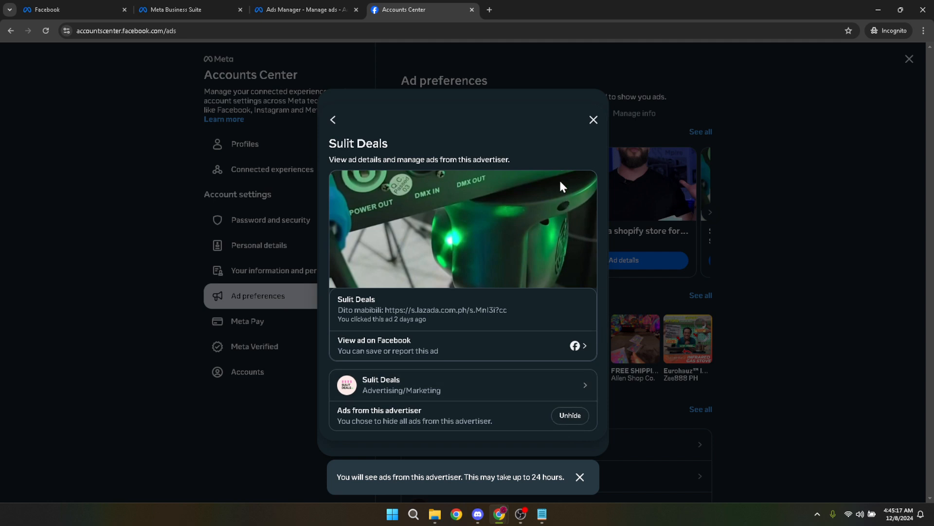
Back out of the ad details and close Accounts Center with the top-right X.
{"action": "left_click", "coordinate": [593, 120]}
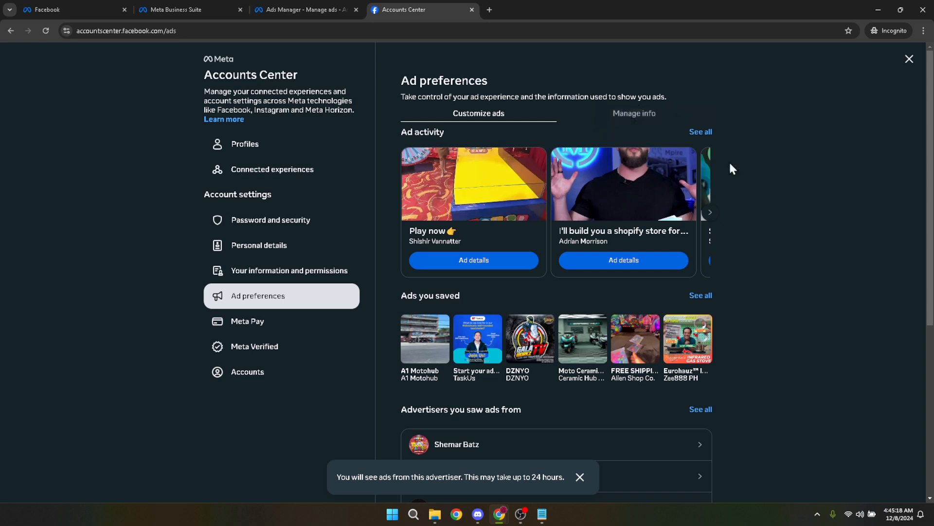
{"action": "mouse_move", "coordinate": [885, 242]}
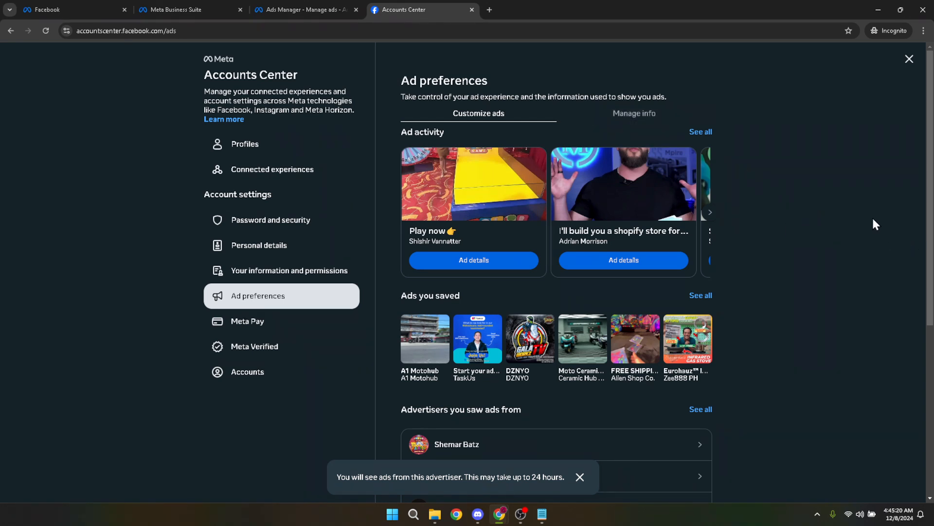
{"action": "mouse_move", "coordinate": [911, 59]}
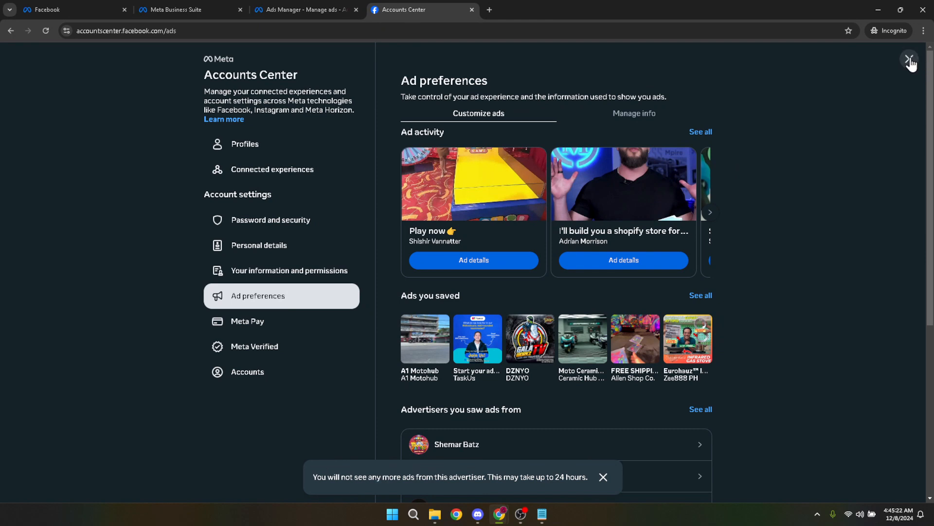
{"action": "left_click", "coordinate": [910, 61]}
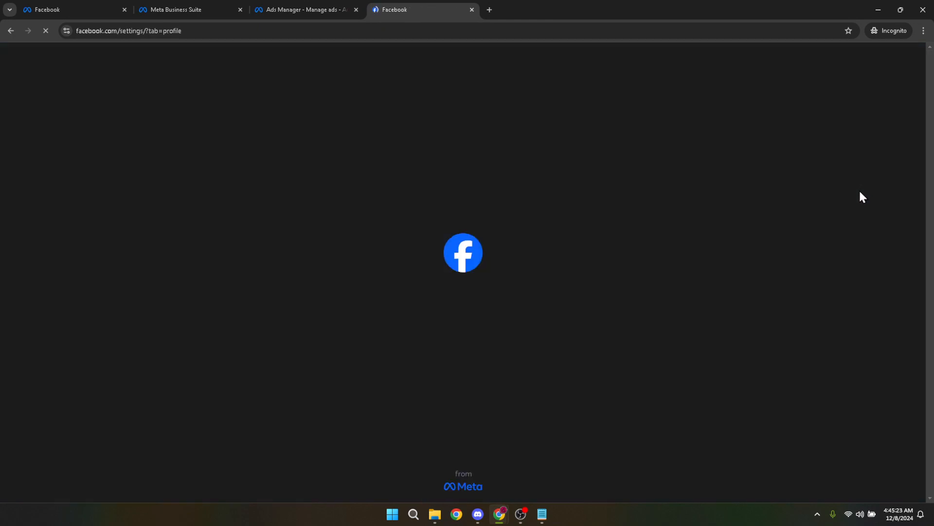